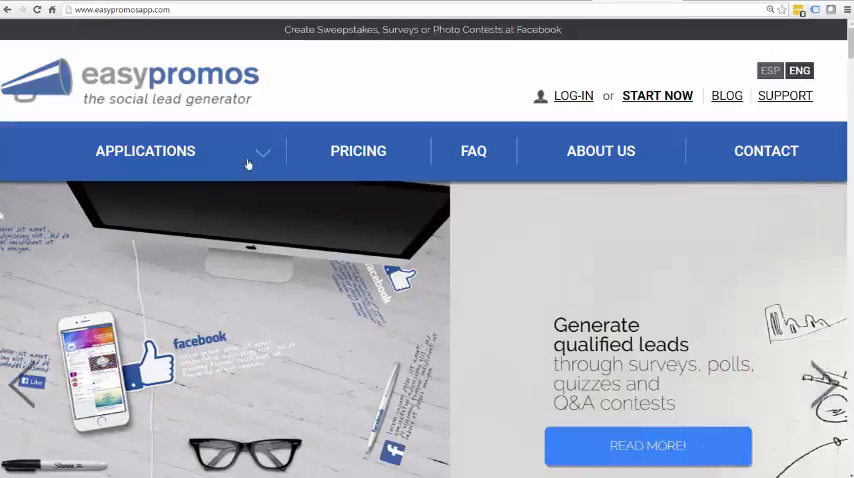
Go to the Facebook Sweepstakes product page from the Applications menu
left_click(145, 151)
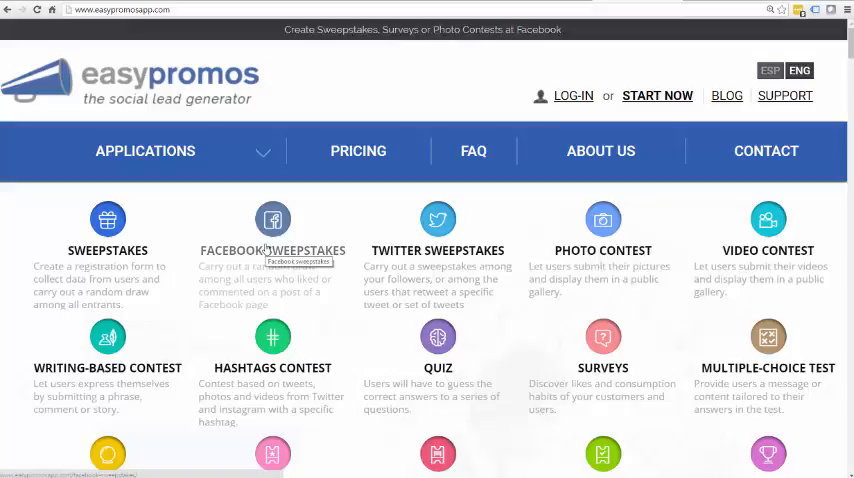
left_click(272, 219)
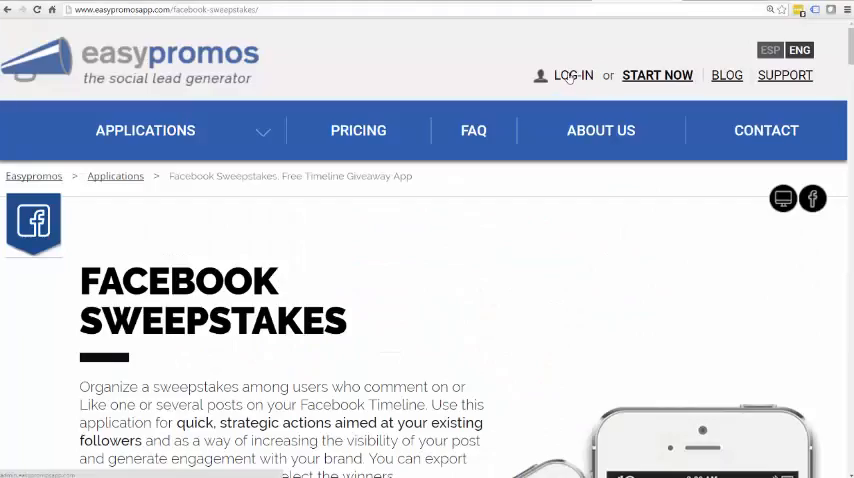
Log in and start a first promotion as a Facebook Timeline Sweepstakes
left_click(573, 75)
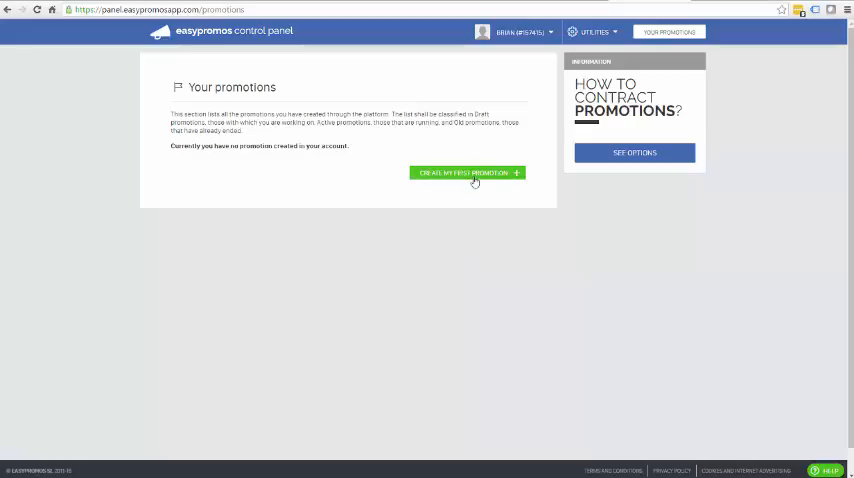
left_click(467, 172)
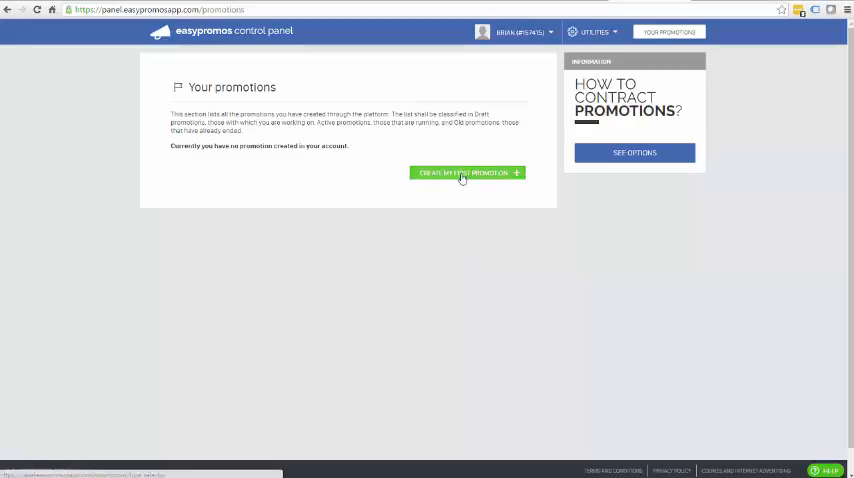
left_click(467, 172)
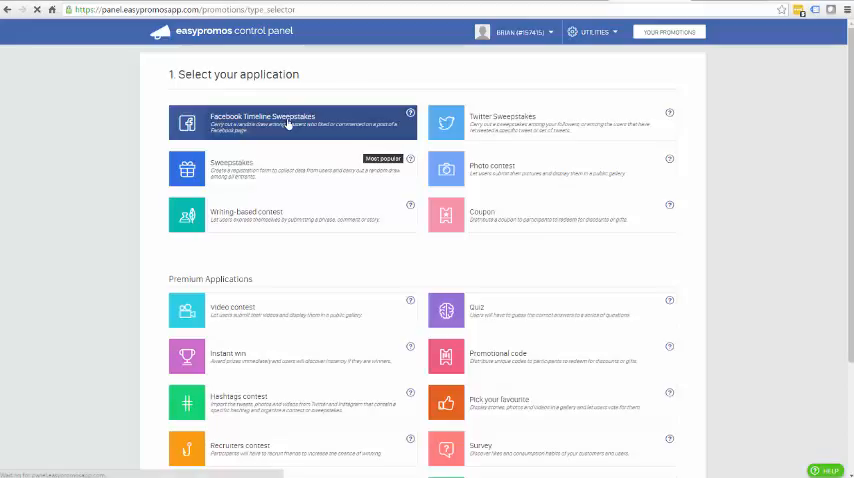
left_click(290, 122)
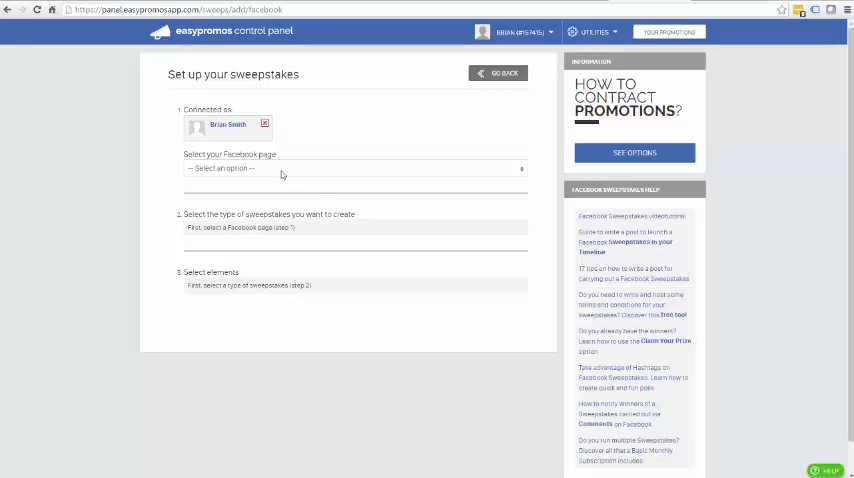
Choose the Easypromos Demos page and make the sweepstakes likes-based (Reactions)
left_click(354, 168)
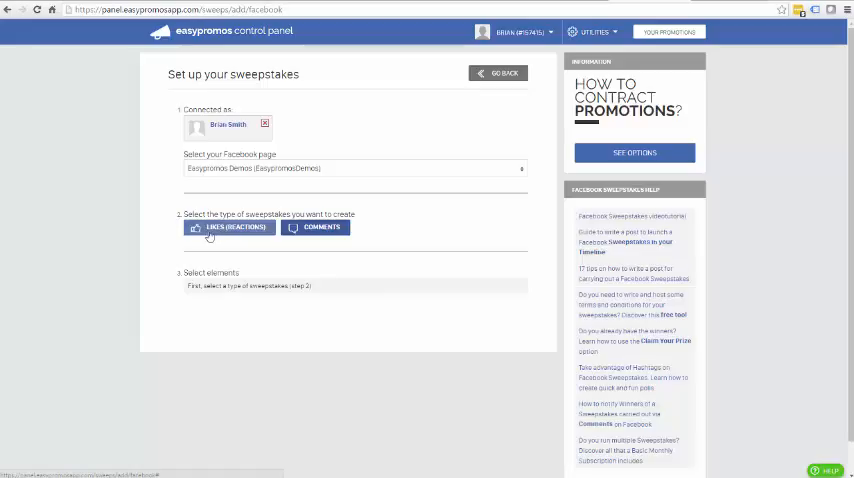
left_click(228, 227)
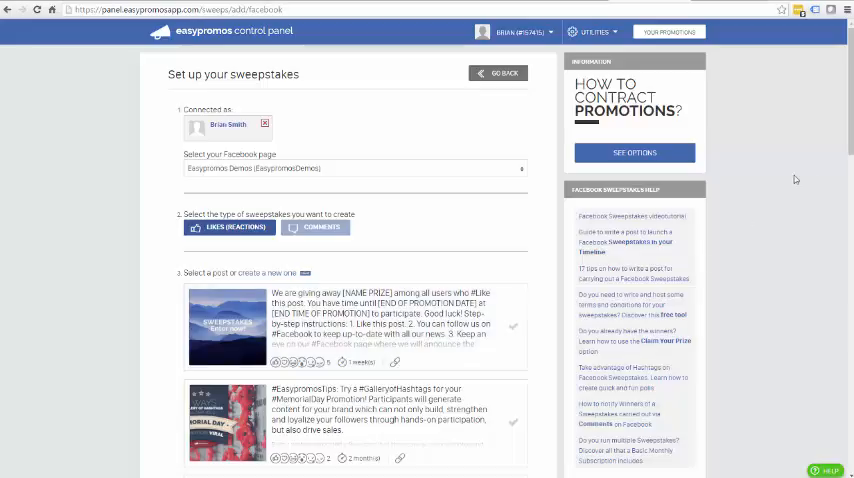
scroll("down", 3)
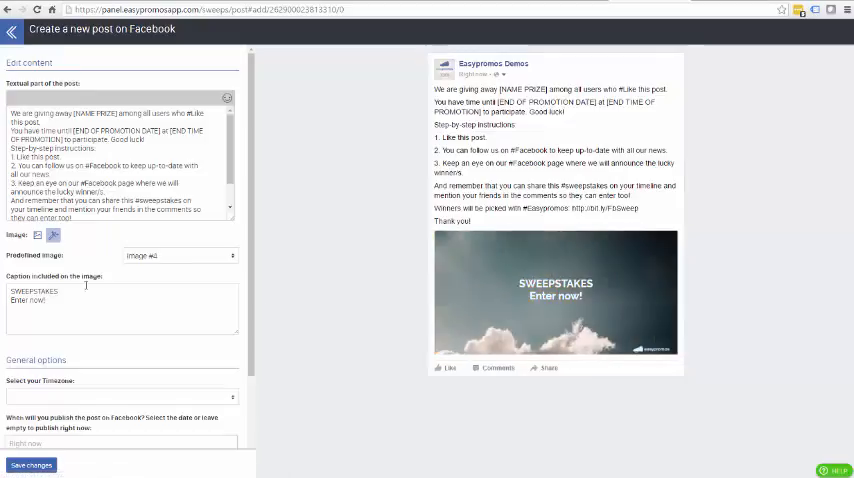
mouse_move(37, 235)
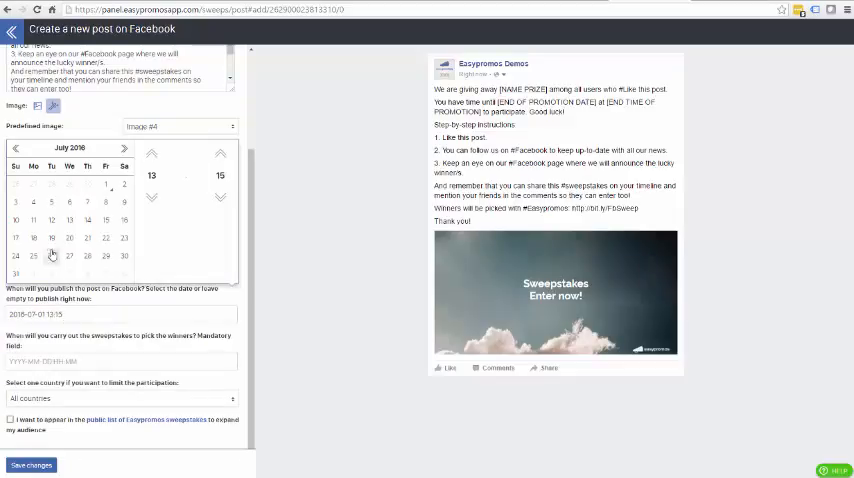
left_click(33, 202)
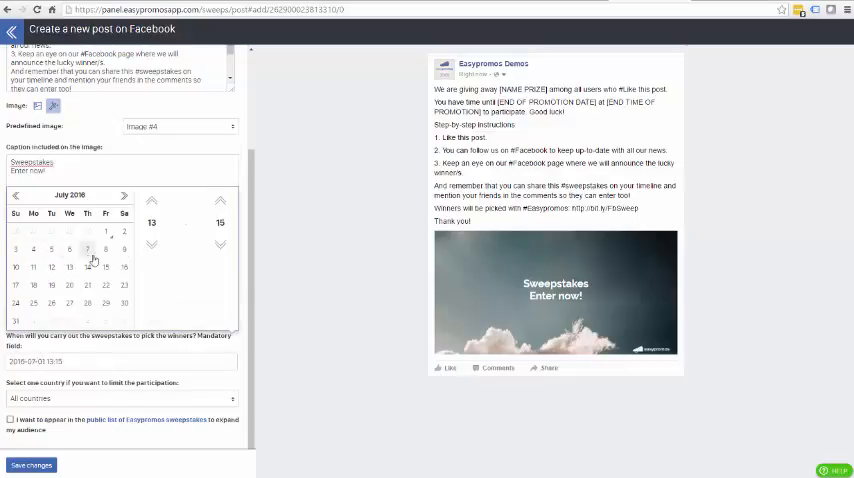
left_click(105, 249)
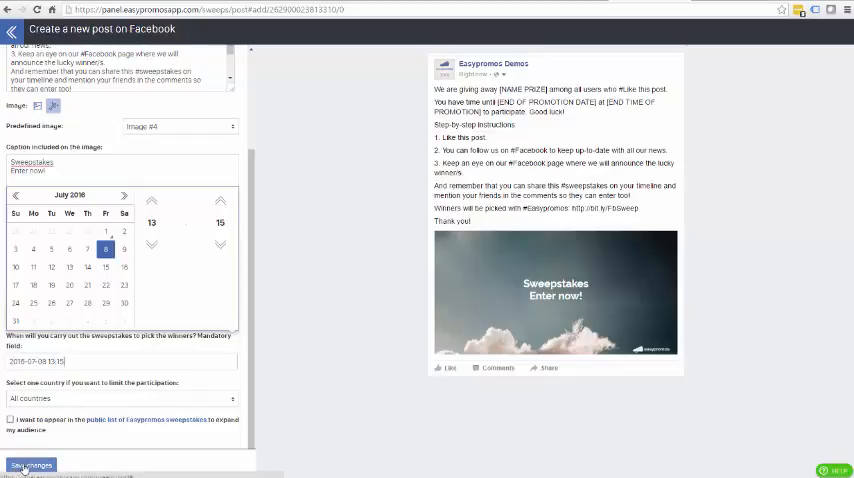
left_click(30, 464)
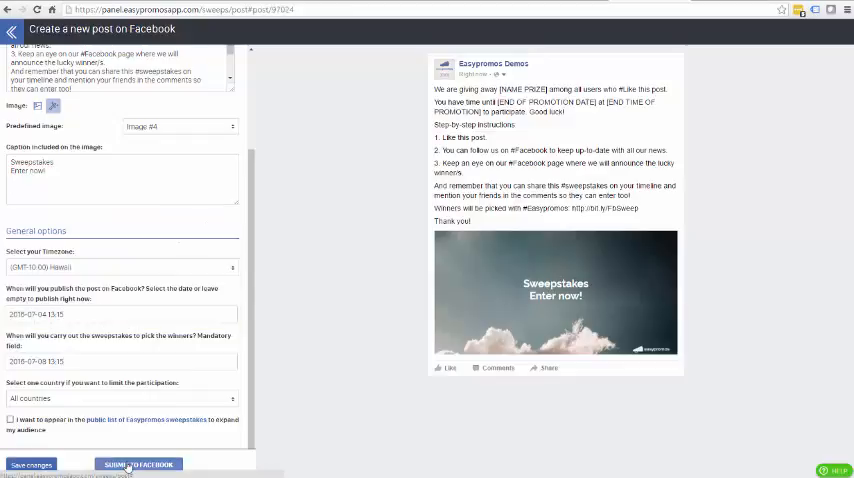
left_click(138, 463)
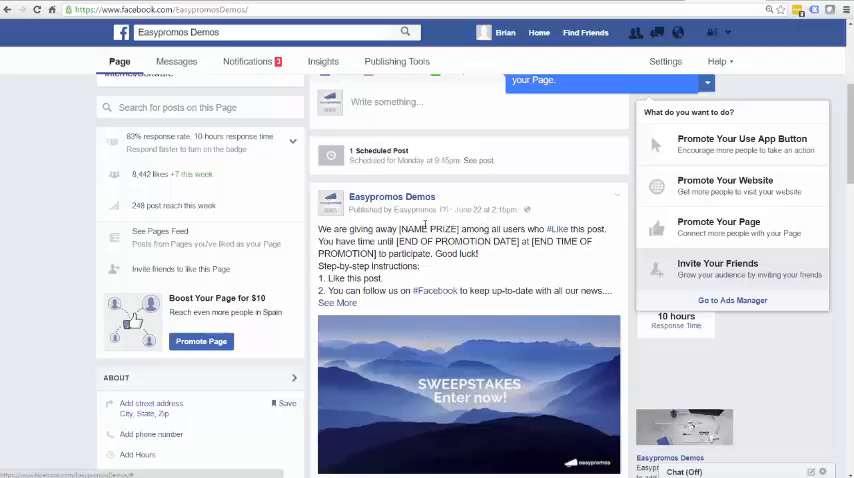
mouse_move(480, 161)
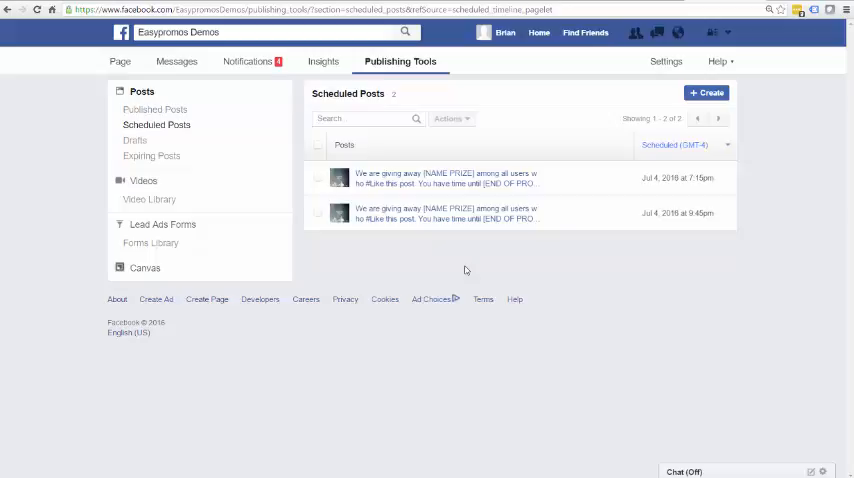
mouse_move(465, 270)
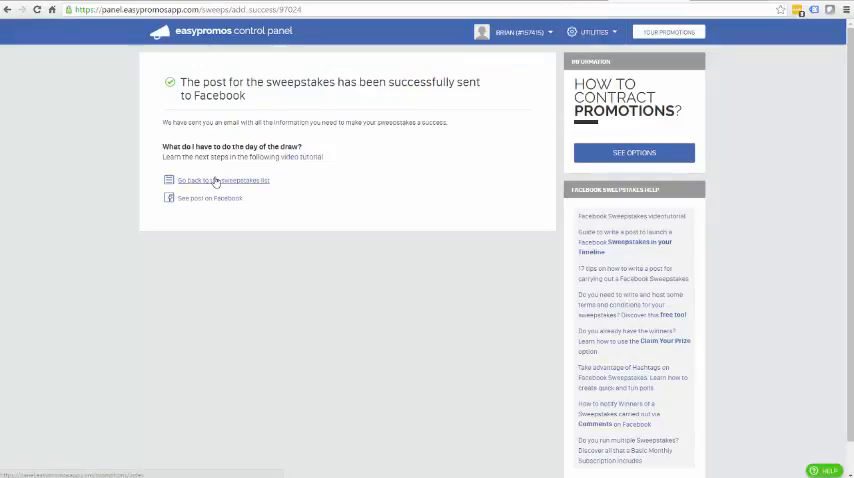
Return to the sweepstakes list showing the likes giveaway as the active promotion
left_click(222, 180)
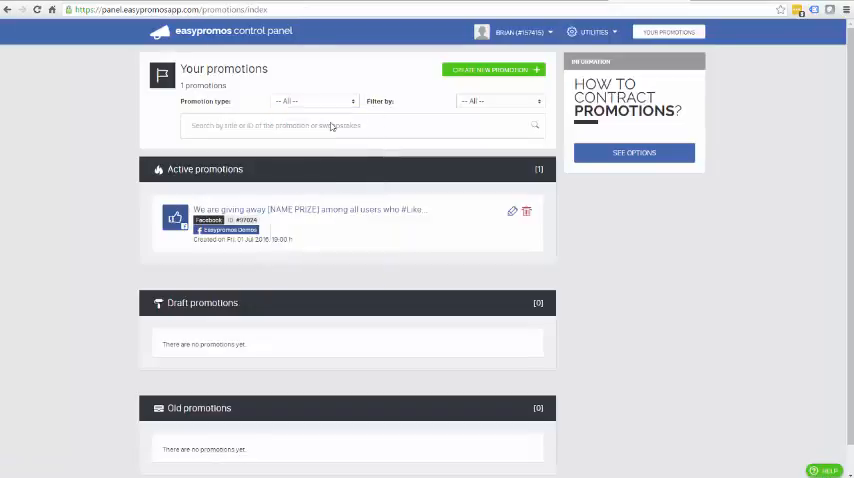
left_click(313, 100)
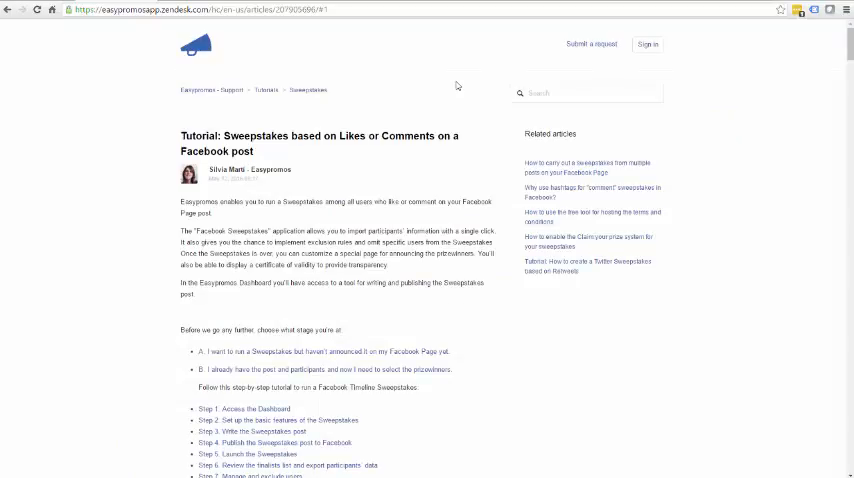
mouse_move(415, 194)
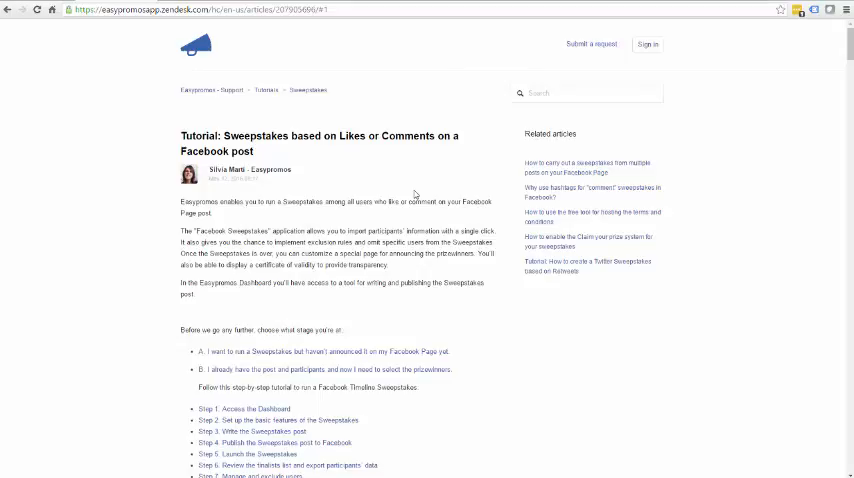
Scroll the likes/comments sweepstakes tutorial down to its closing FAQ links
scroll("down", 3)
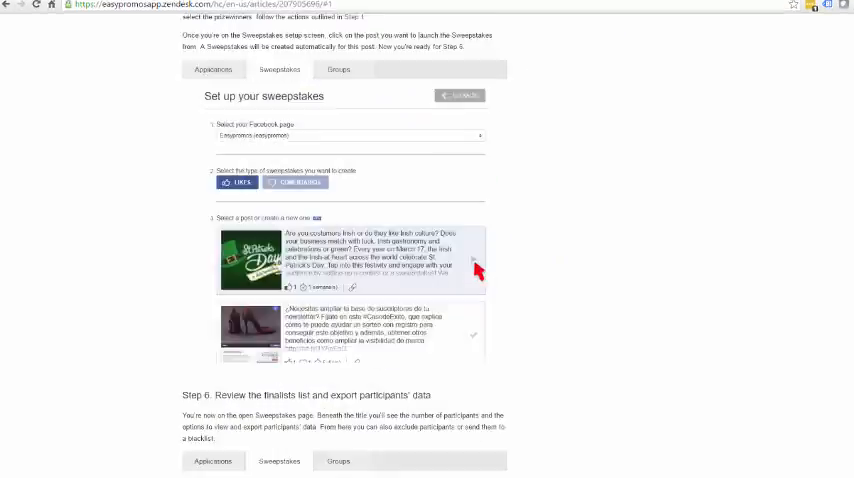
scroll("down", 3)
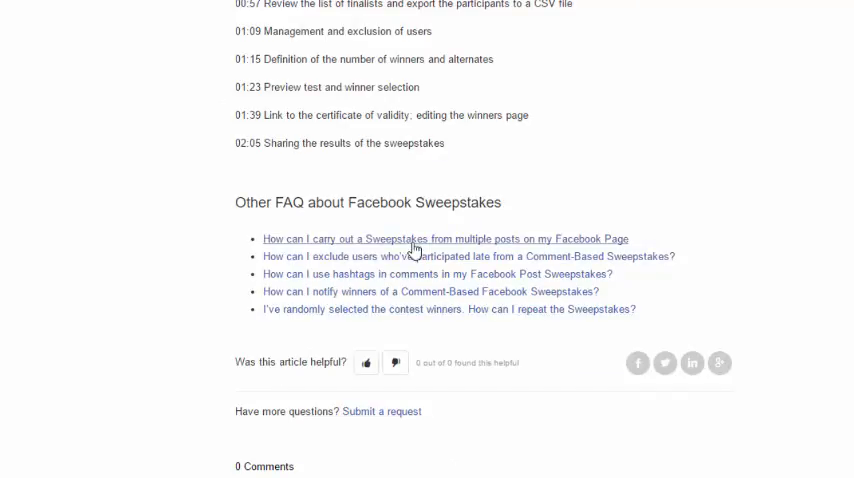
mouse_move(460, 274)
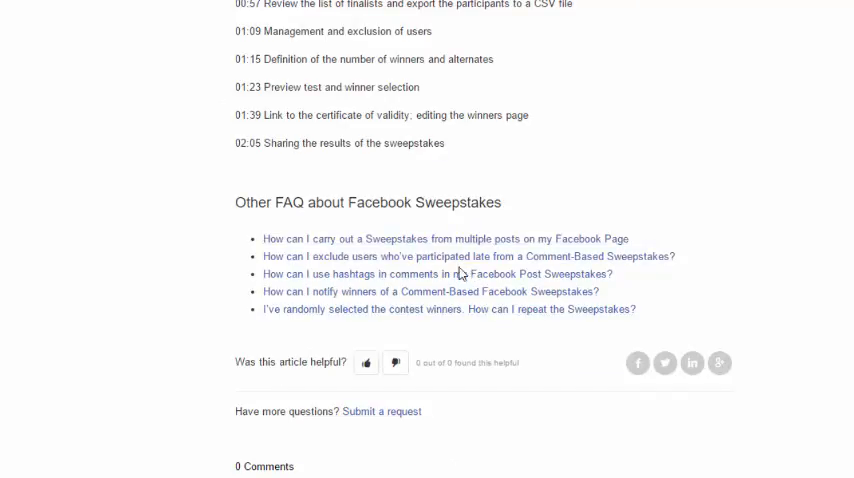
mouse_move(458, 270)
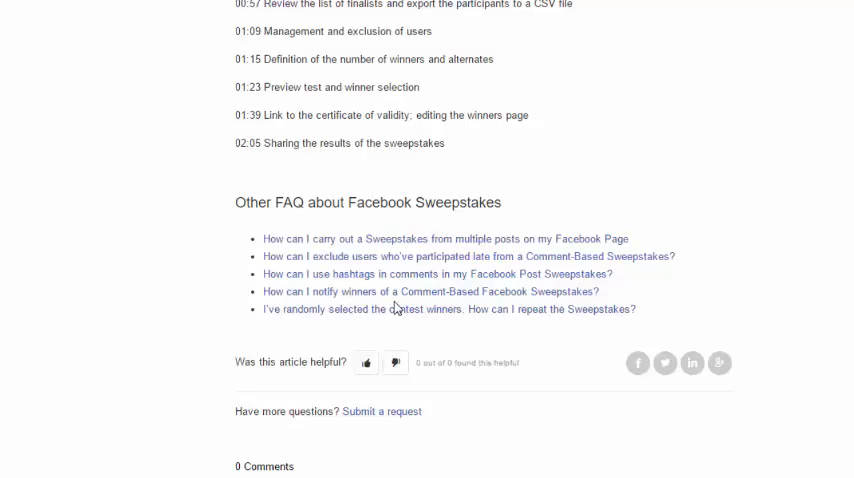
mouse_move(365, 322)
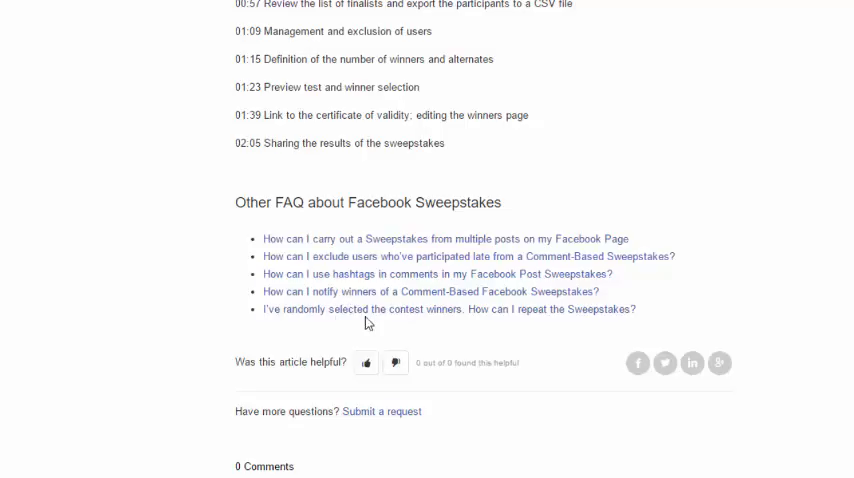
mouse_move(474, 323)
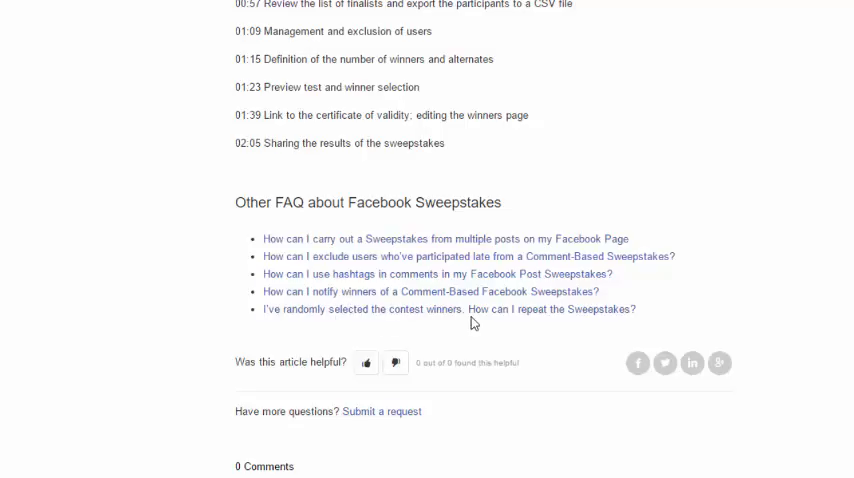